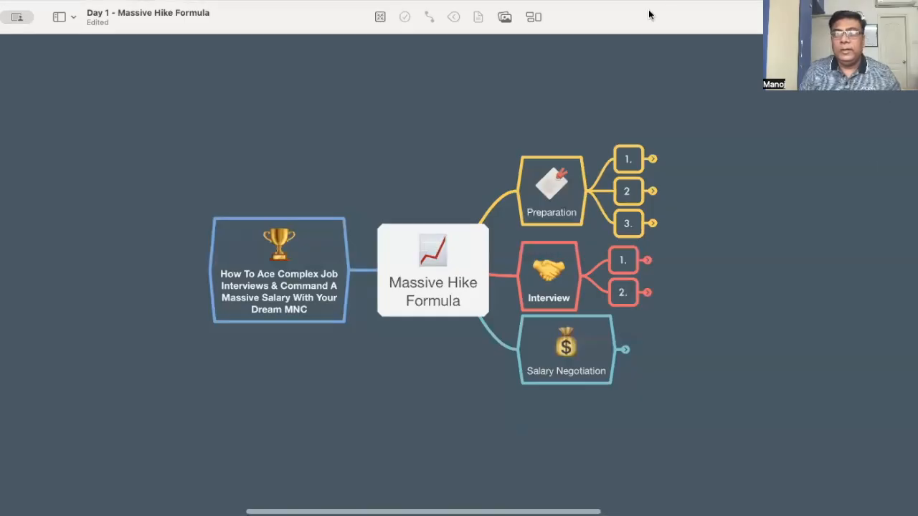
mouse_move(660, 99)
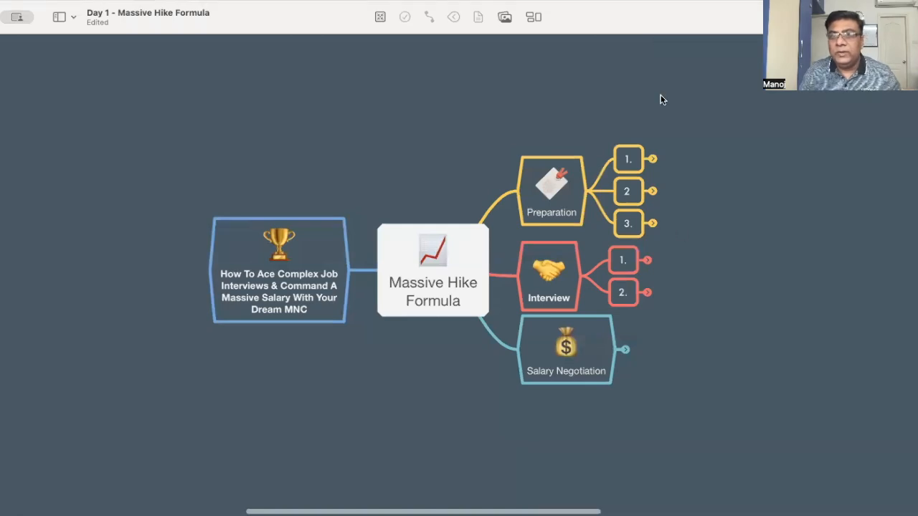
mouse_move(809, 288)
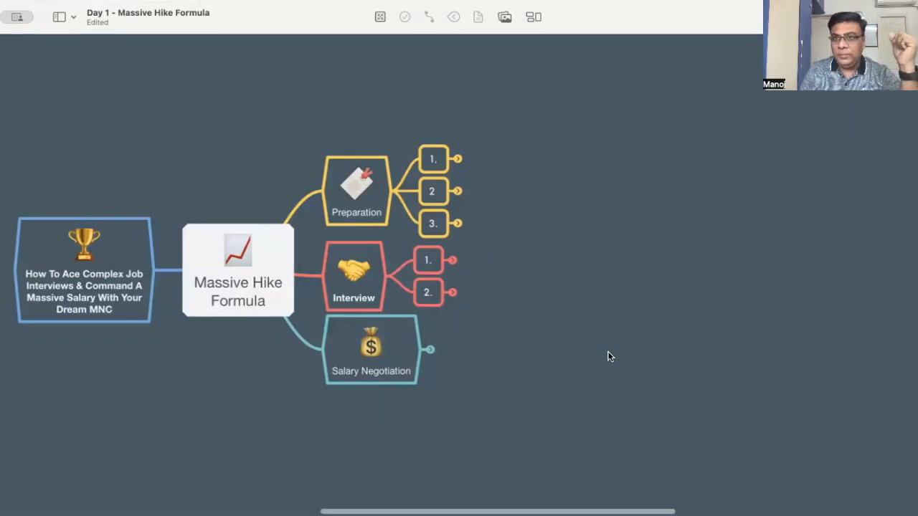
mouse_move(451, 169)
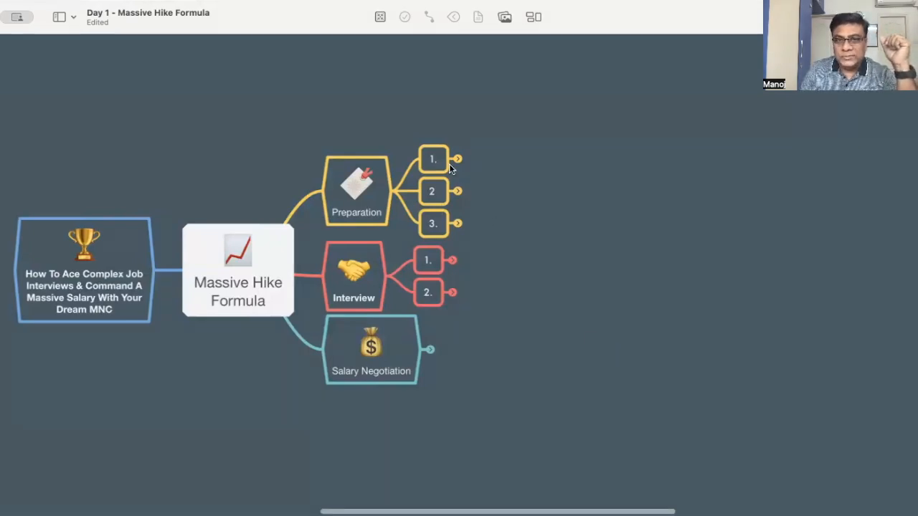
Expand the Preparation items and label the third one 'ATC Complaint Profile'.
left_click(457, 158)
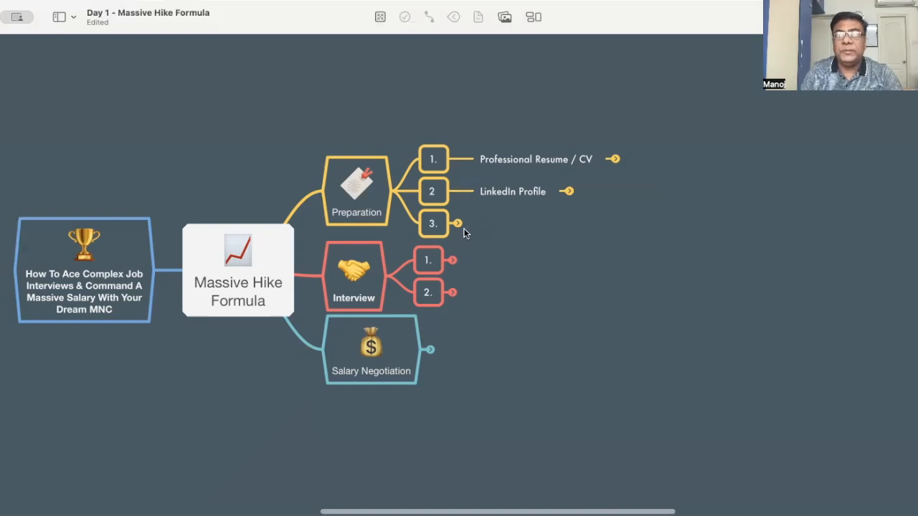
type("ATC Complaint Profile")
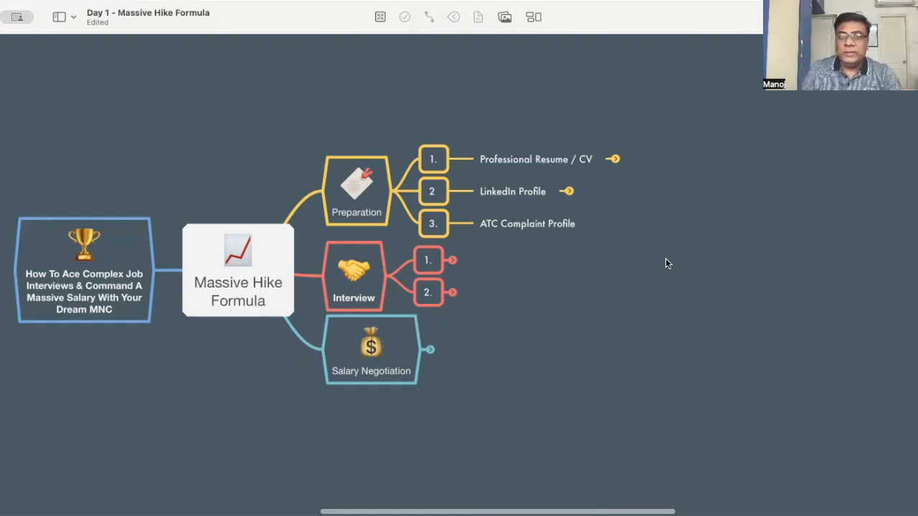
mouse_move(625, 301)
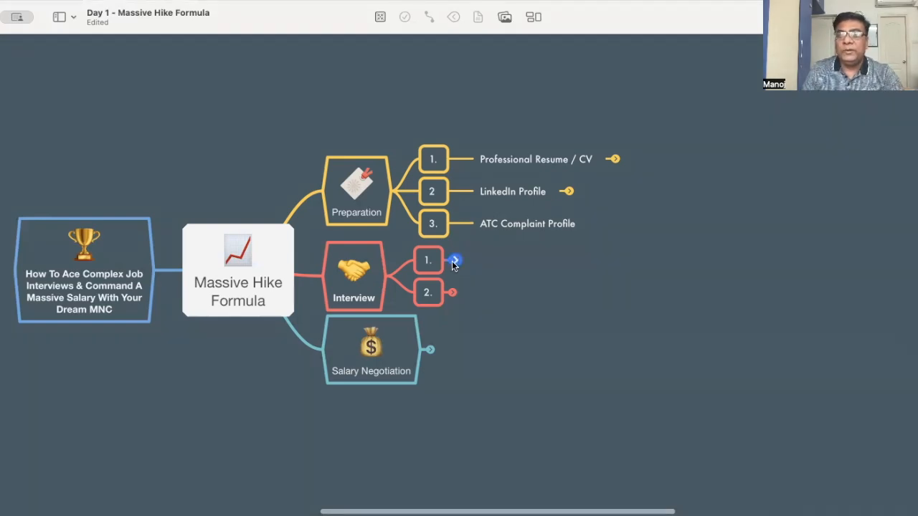
Expand Interview item 1 into Tools (Mock, Video, In-Person Interviews) and preview item 2's Practice points.
left_click(453, 260)
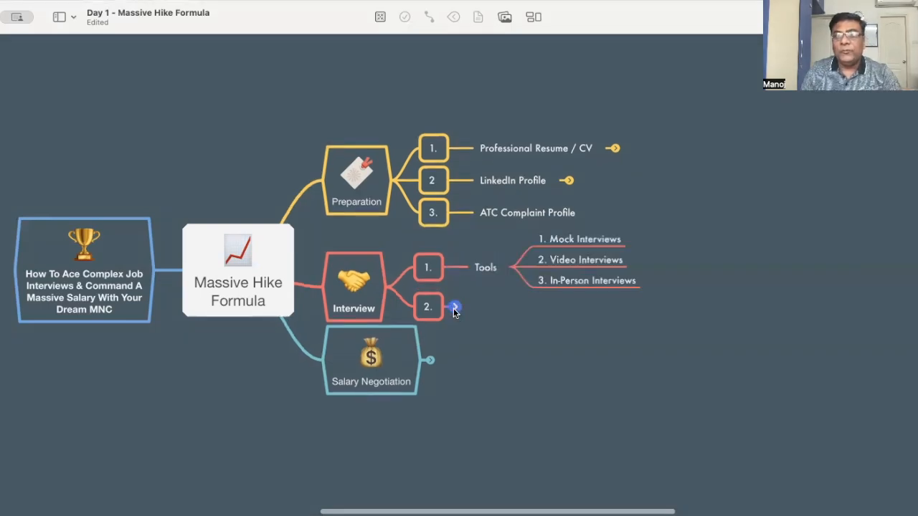
left_click(455, 307)
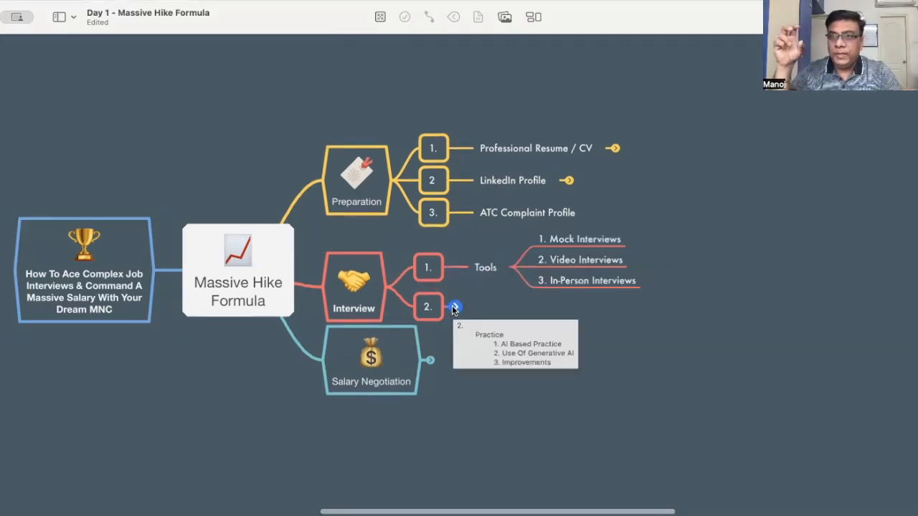